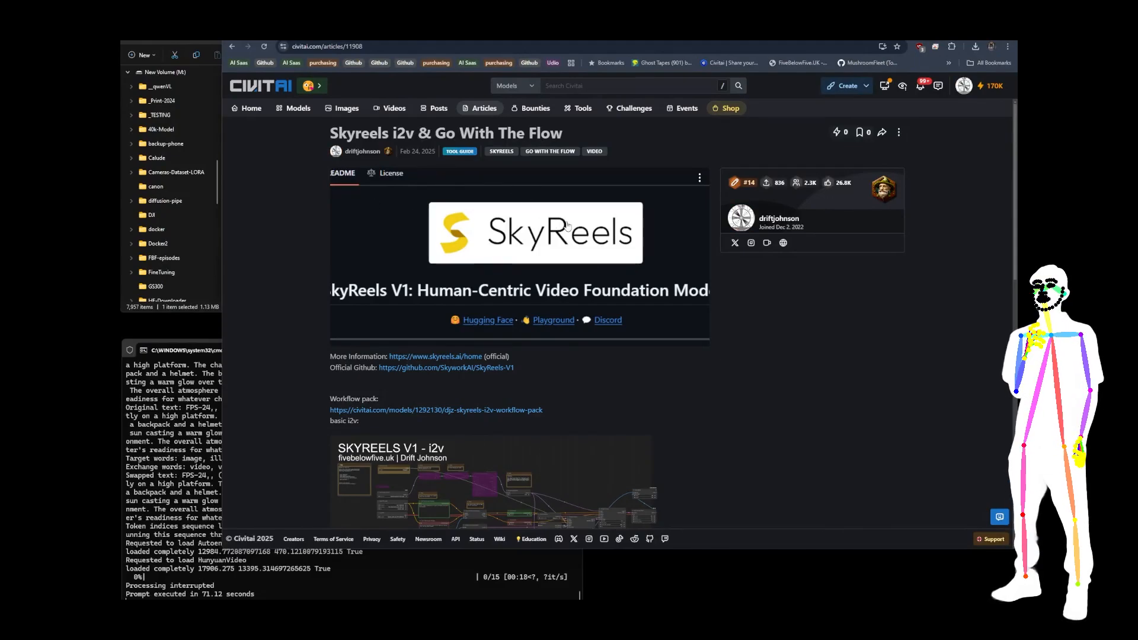
- Scroll down through the page toward the Go with the Flow (LORA) section
{"action": "scroll", "scroll_direction": "down", "scroll_amount": 3}
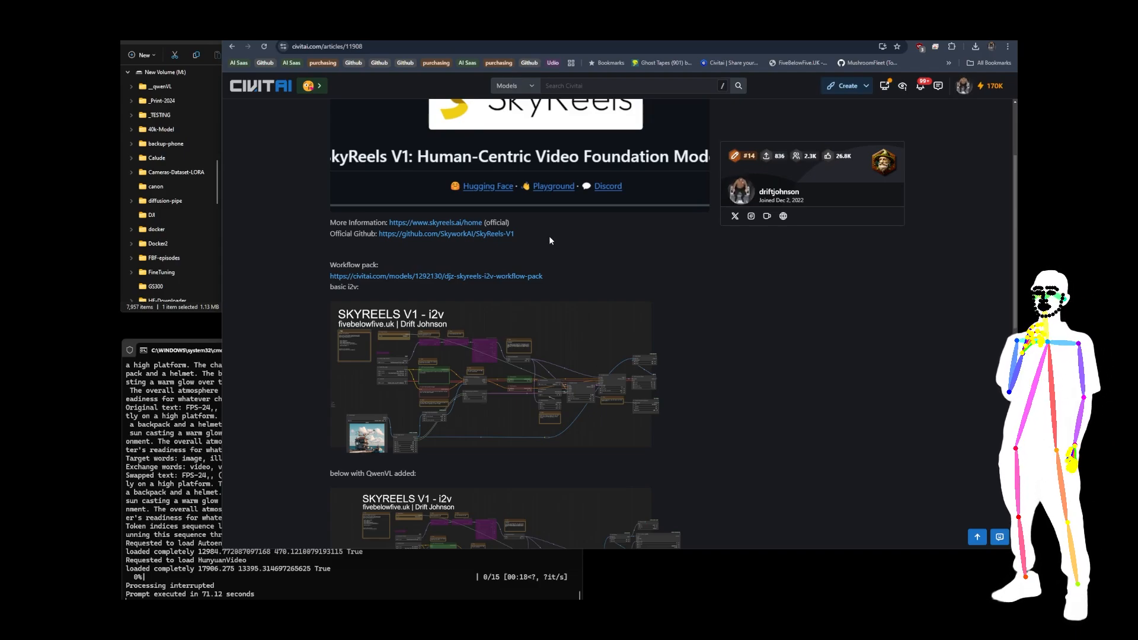
{"action": "mouse_move", "coordinate": [464, 234]}
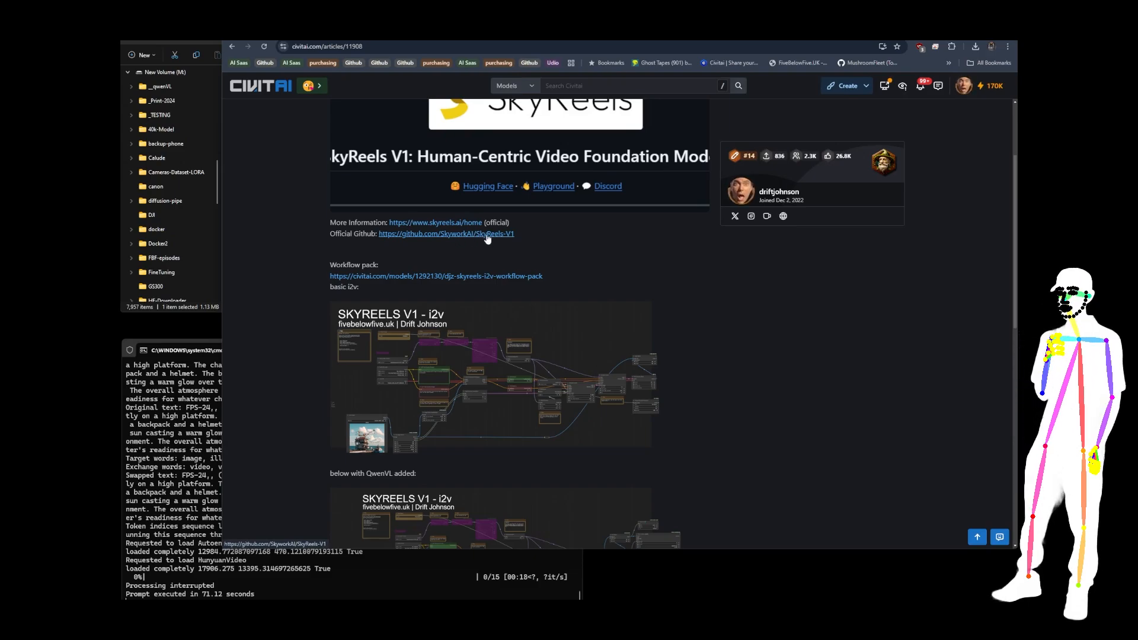
{"action": "mouse_move", "coordinate": [426, 298]}
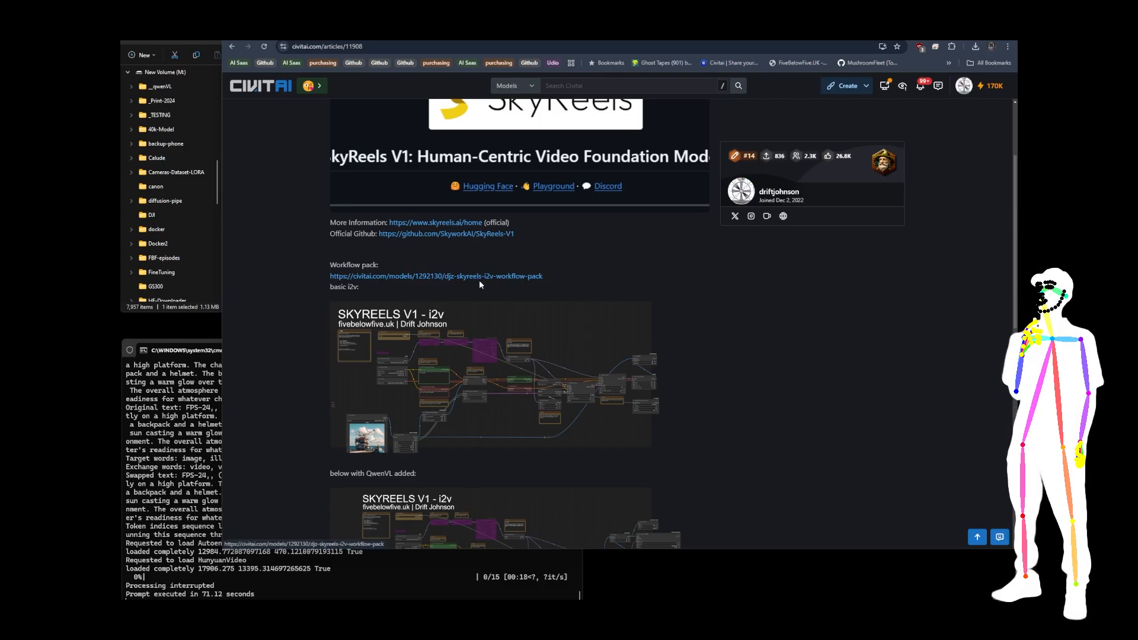
{"action": "scroll", "scroll_direction": "down", "scroll_amount": 3}
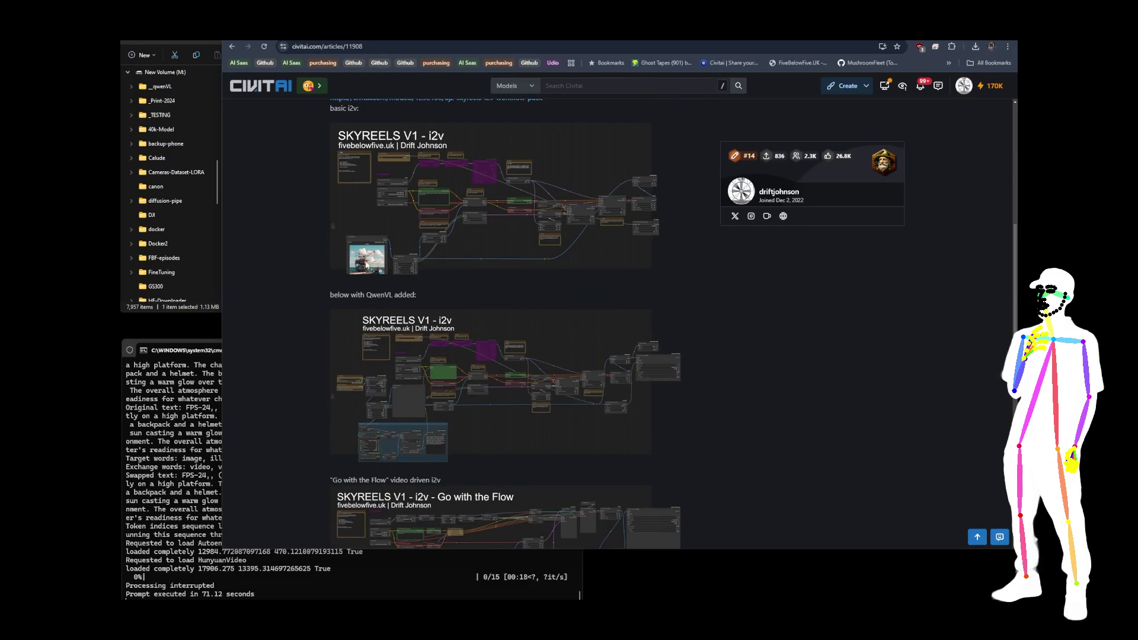
{"action": "scroll", "scroll_direction": "down", "scroll_amount": 3}
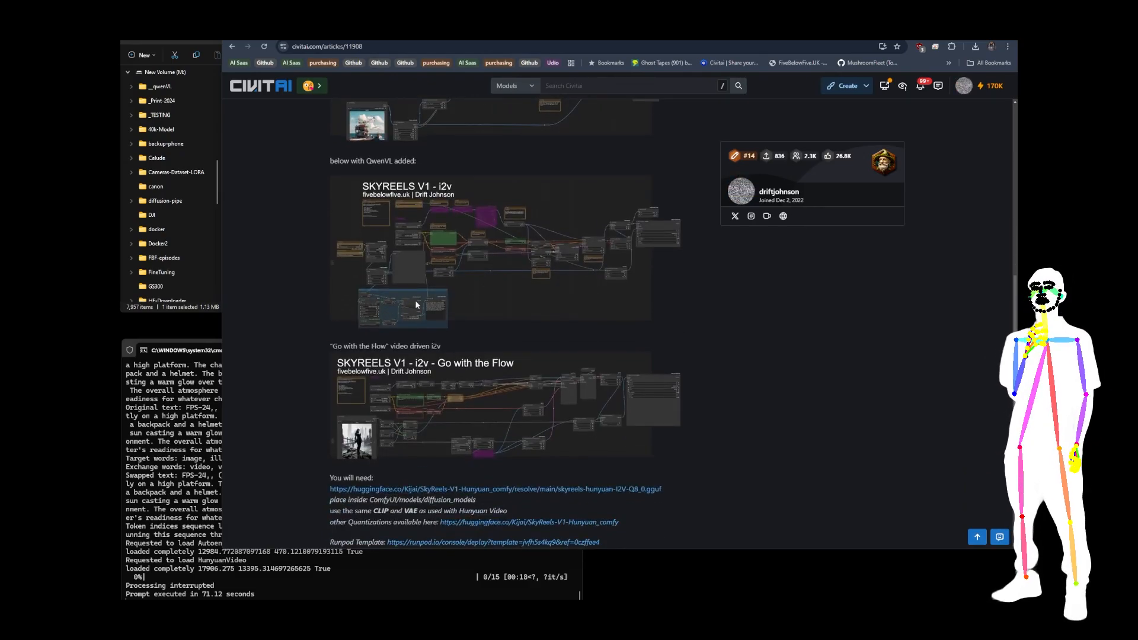
{"action": "scroll", "scroll_direction": "down", "scroll_amount": 3}
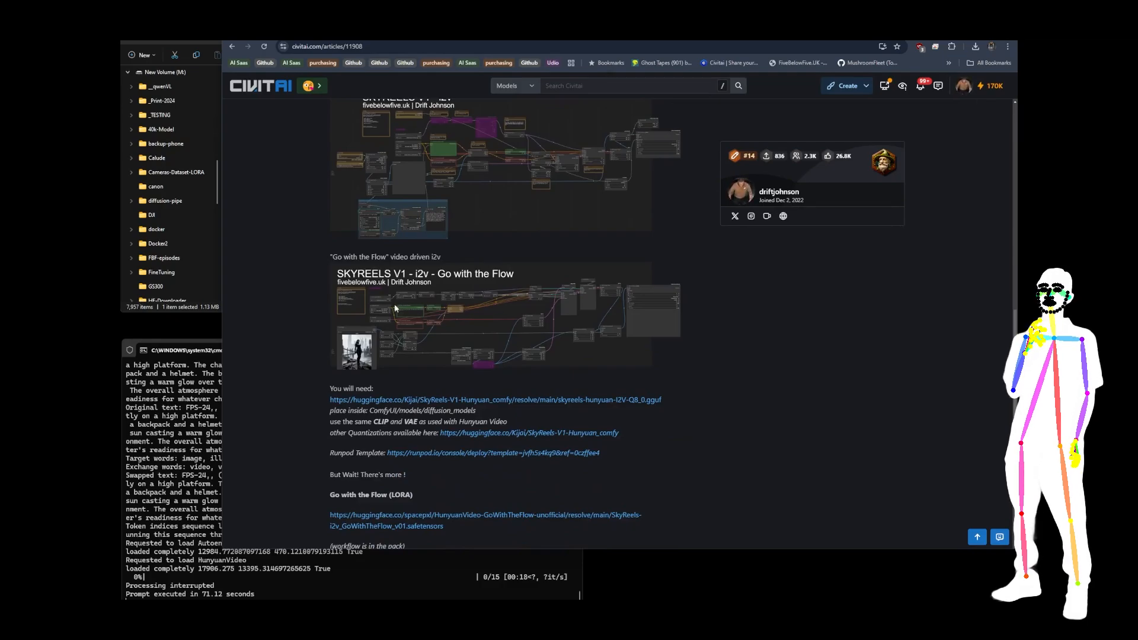
{"action": "mouse_move", "coordinate": [510, 283]}
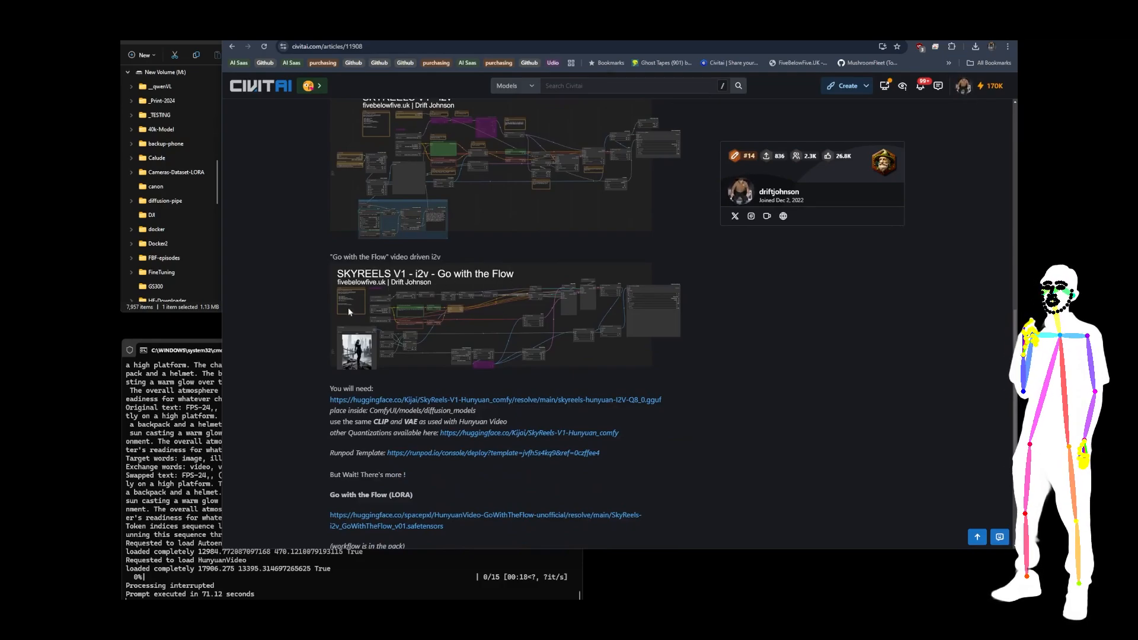
{"action": "scroll", "scroll_direction": "down", "scroll_amount": 3}
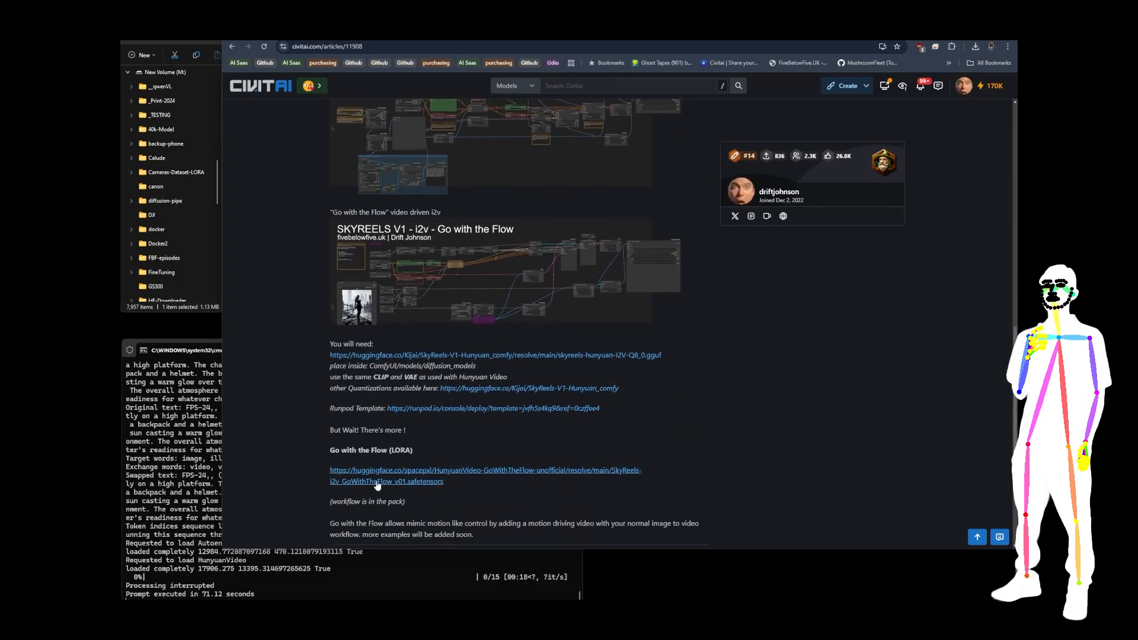
{"action": "mouse_move", "coordinate": [407, 498]}
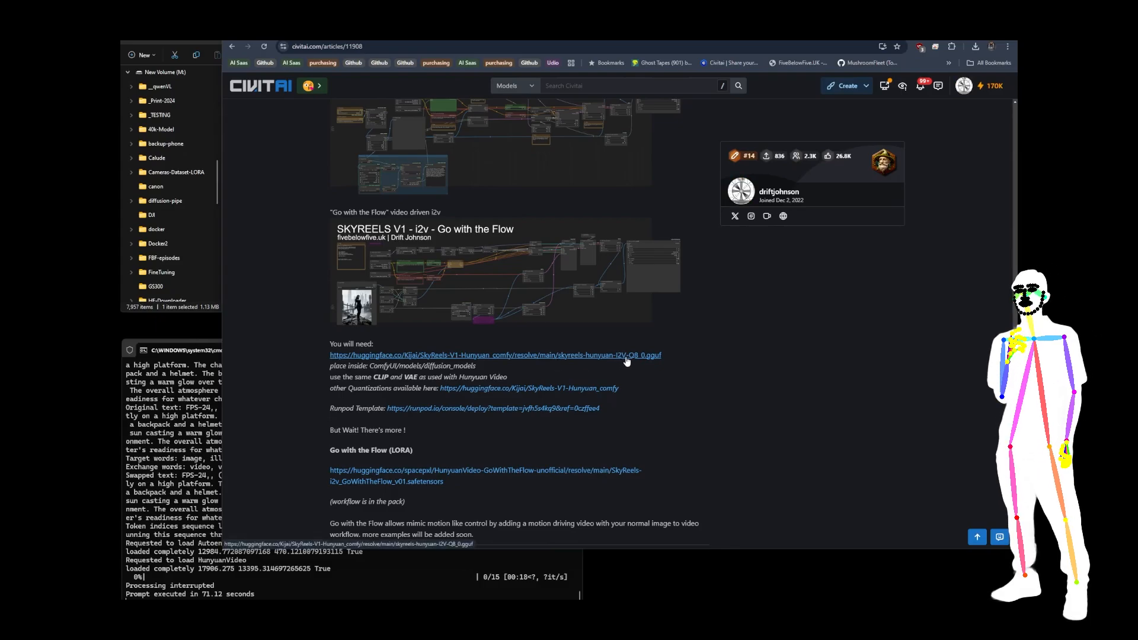
{"action": "scroll", "scroll_direction": "down", "scroll_amount": 3}
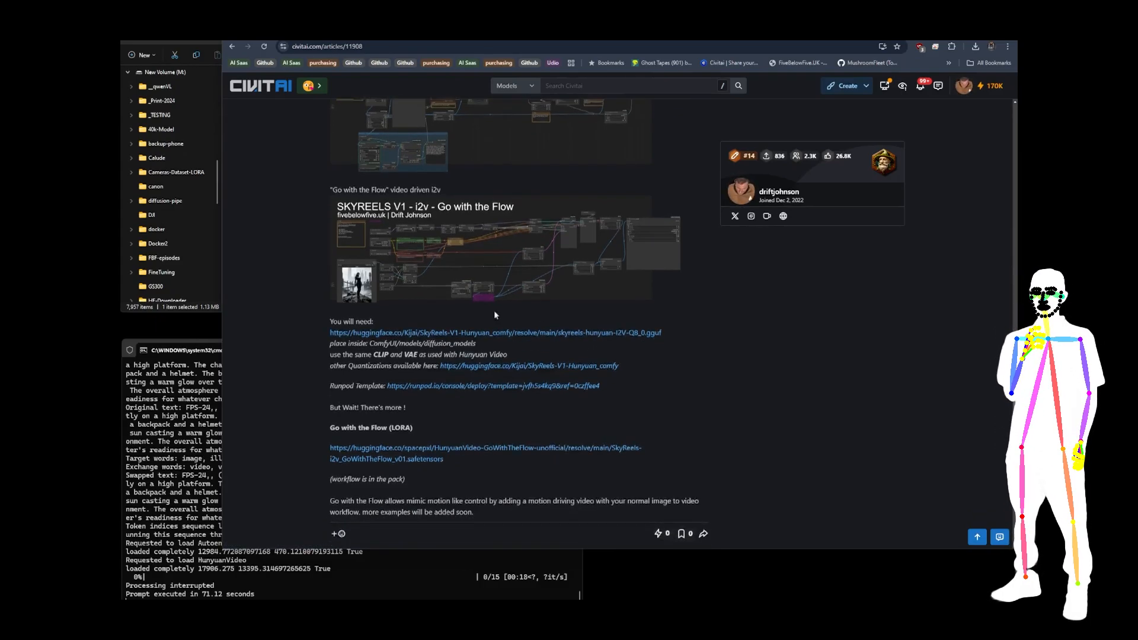
{"action": "scroll", "scroll_direction": "up", "scroll_amount": 3}
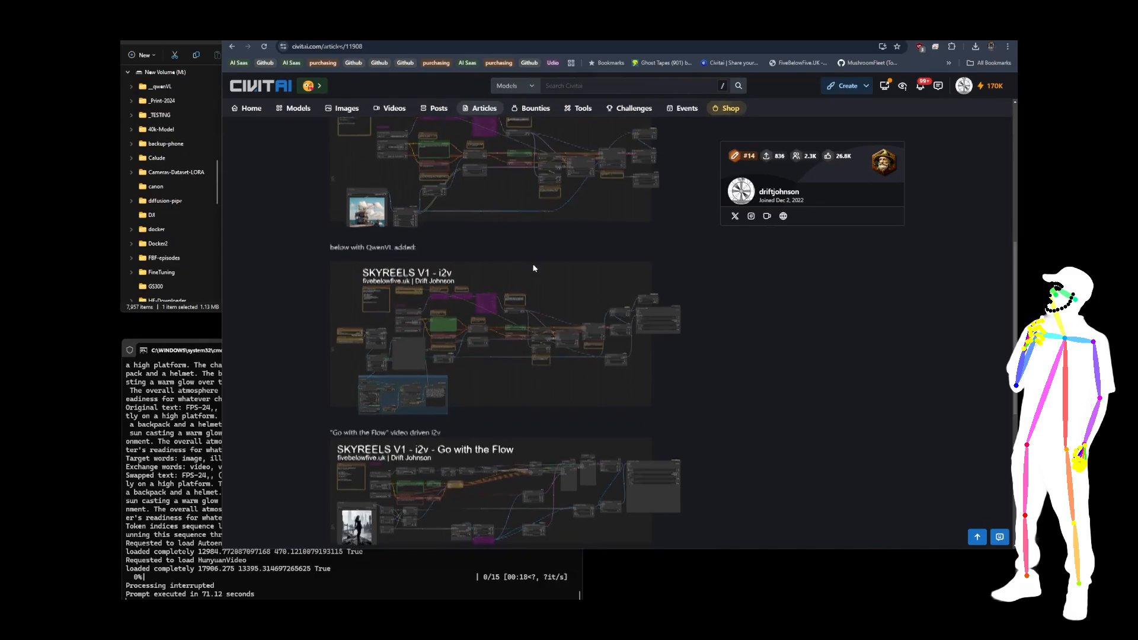
{"action": "scroll", "scroll_direction": "down", "scroll_amount": 3}
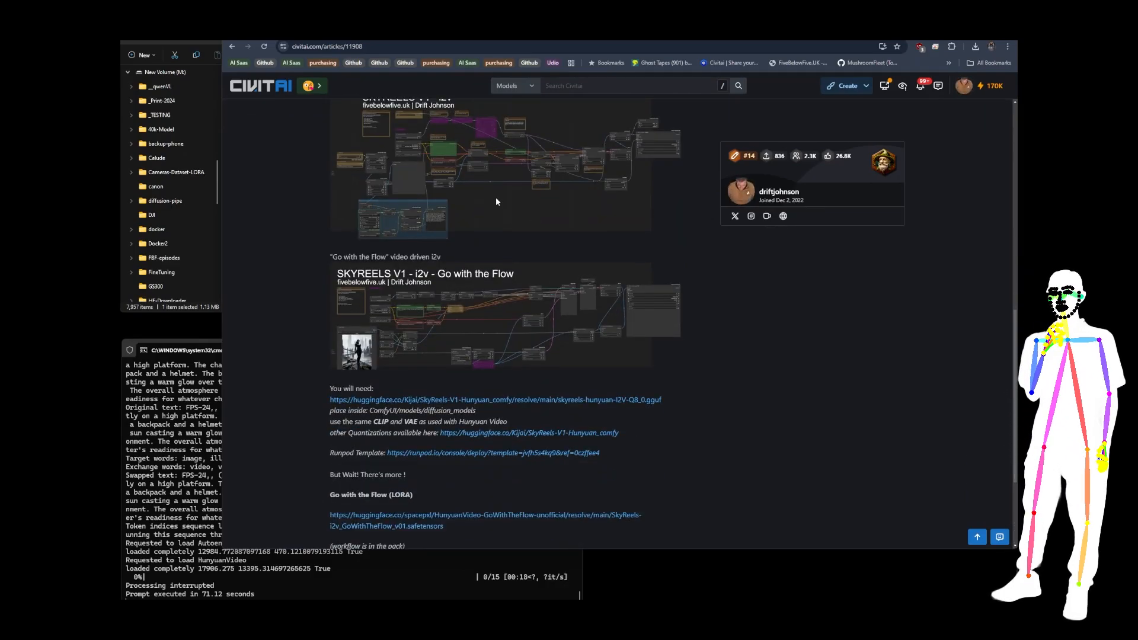
{"action": "scroll", "scroll_direction": "down", "scroll_amount": 3}
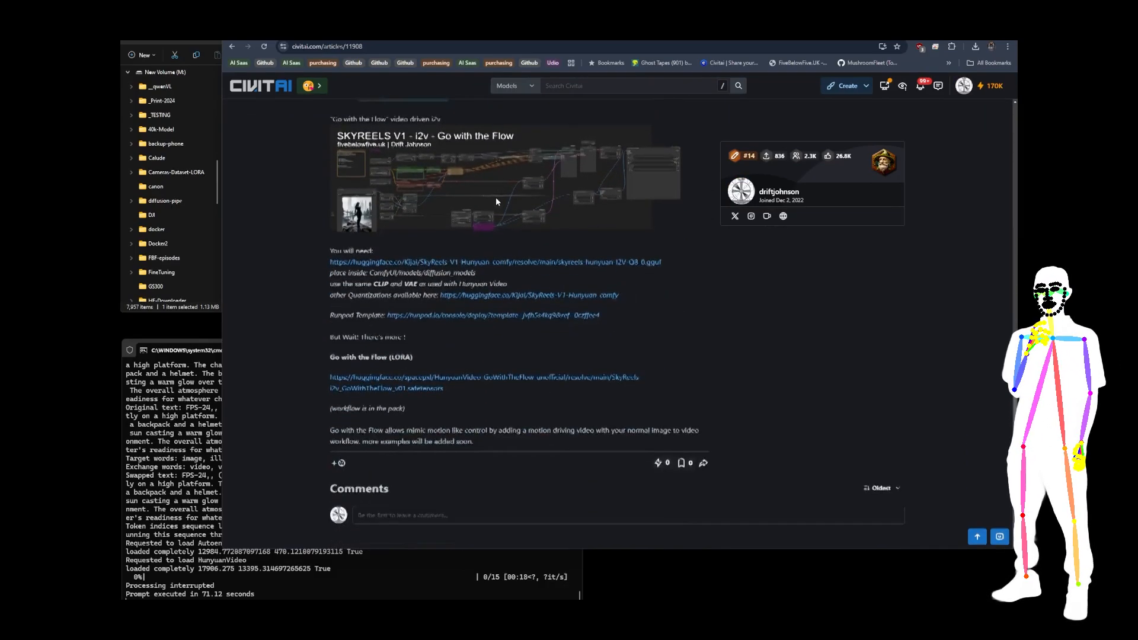
{"action": "scroll", "scroll_direction": "down", "scroll_amount": 3}
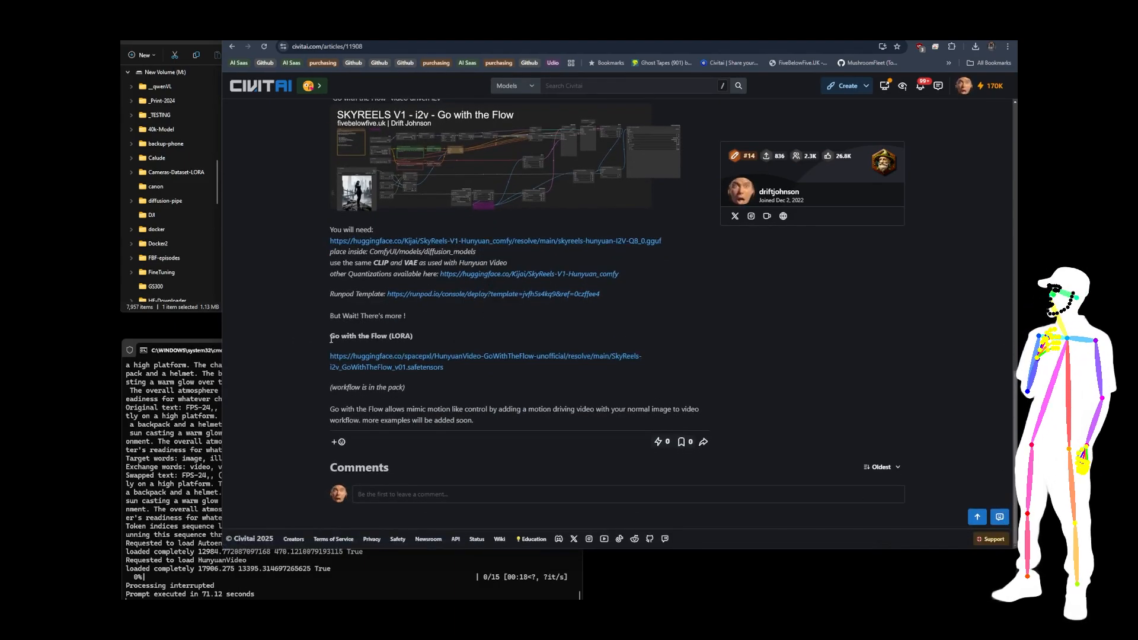
- Highlight the Go with the Flow (LORA) heading and review the surrounding content
{"action": "double_click", "coordinate": [371, 335]}
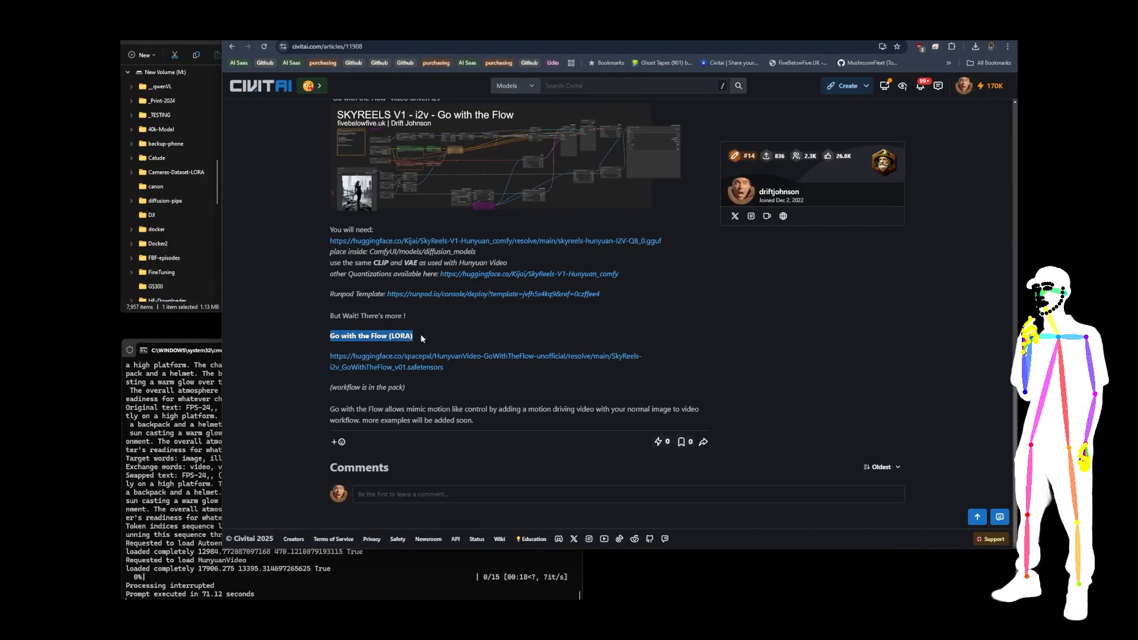
{"action": "scroll", "scroll_direction": "up", "scroll_amount": 3}
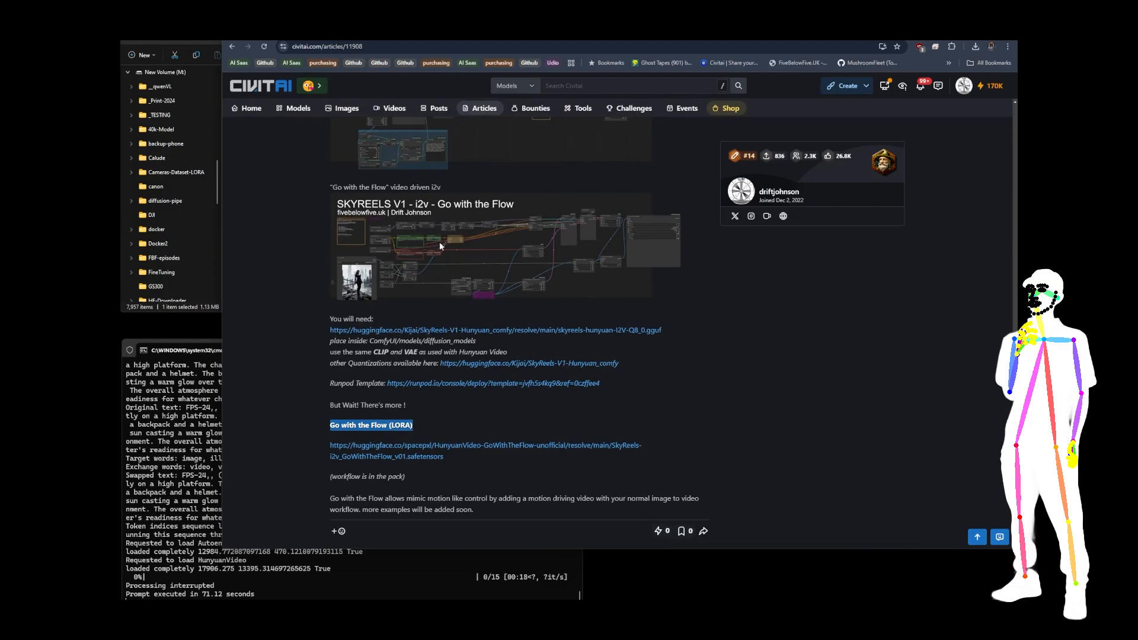
{"action": "scroll", "scroll_direction": "up", "scroll_amount": 3}
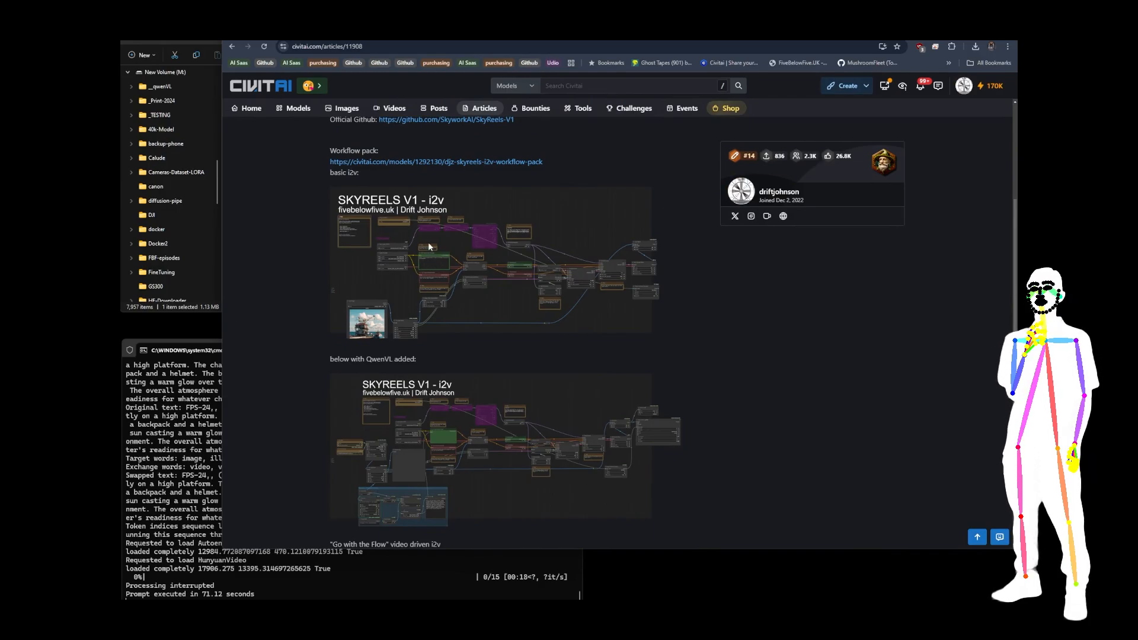
{"action": "scroll", "scroll_direction": "down", "scroll_amount": 3}
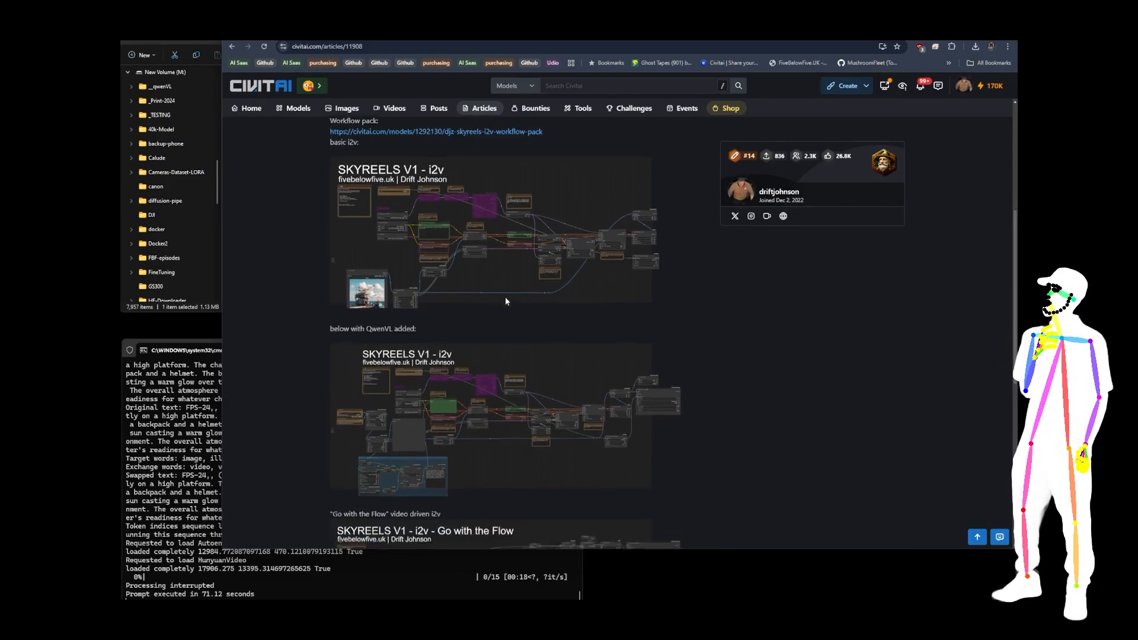
{"action": "scroll", "scroll_direction": "down", "scroll_amount": 3}
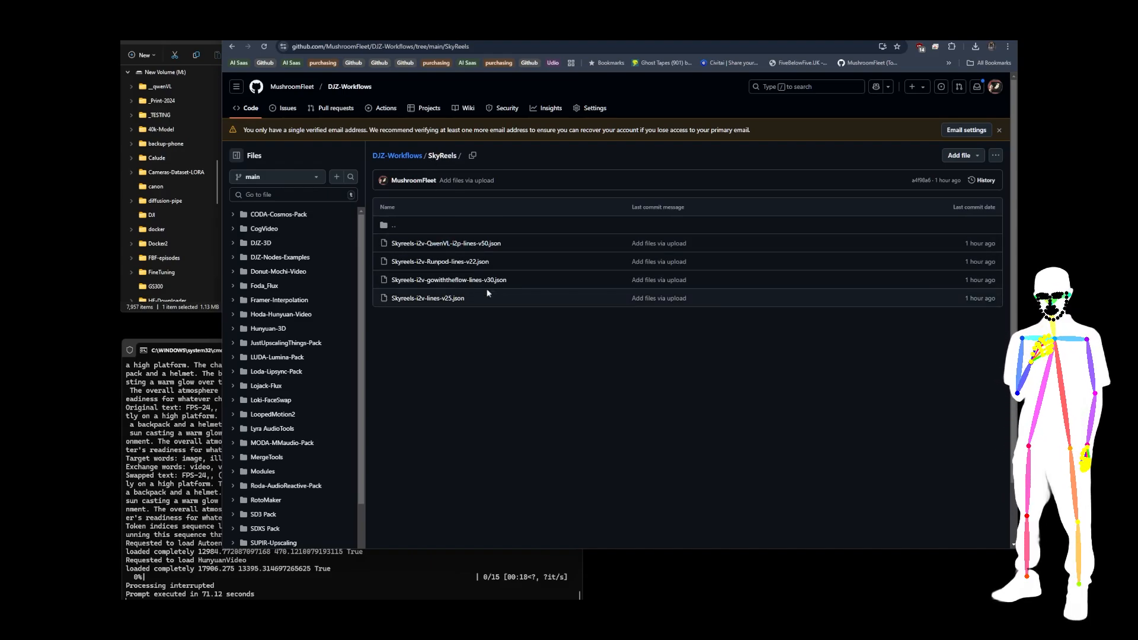
{"action": "mouse_move", "coordinate": [440, 262]}
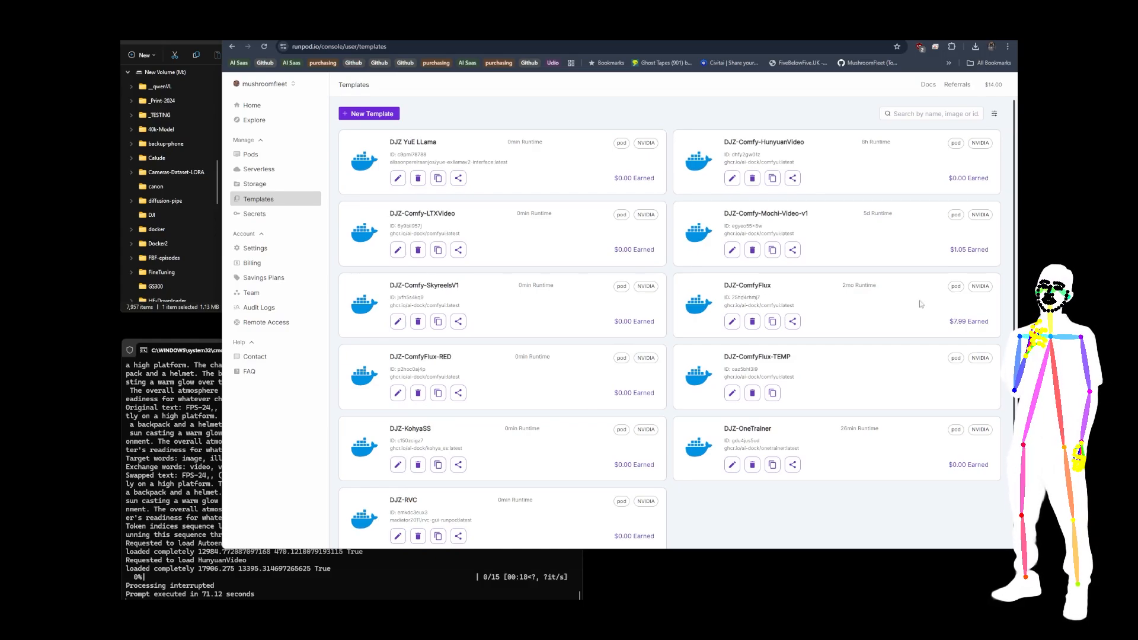
{"action": "mouse_move", "coordinate": [484, 308]}
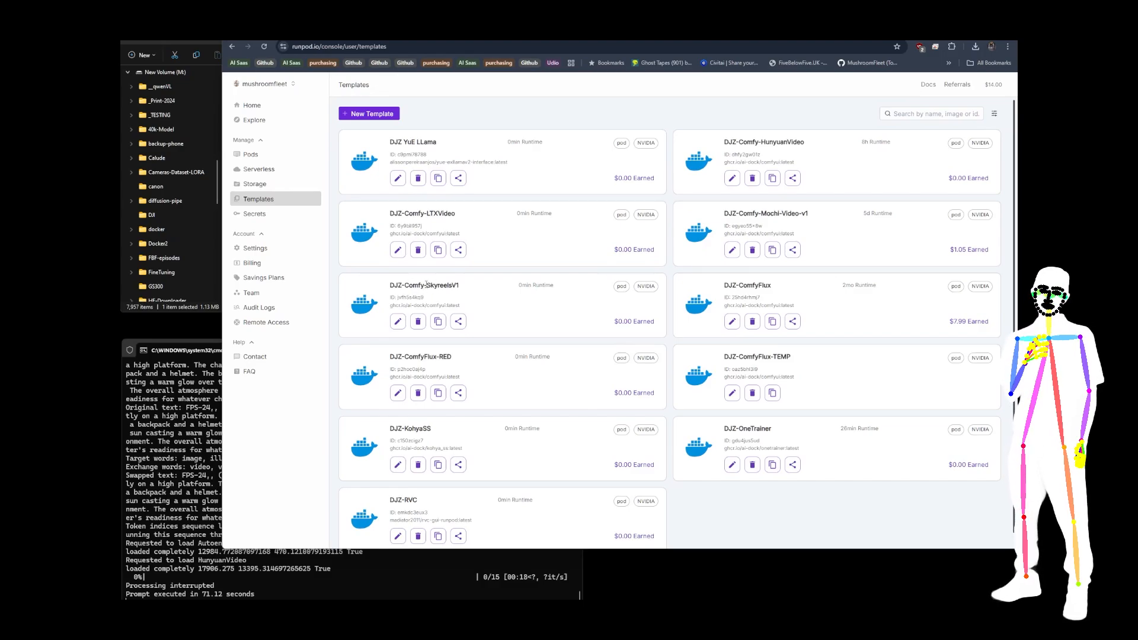
- Select the DJZ-Comfy-SkyreelsV1 template name, then open MushroomFleet's Runpod-init GitHub repository
{"action": "double_click", "coordinate": [440, 285]}
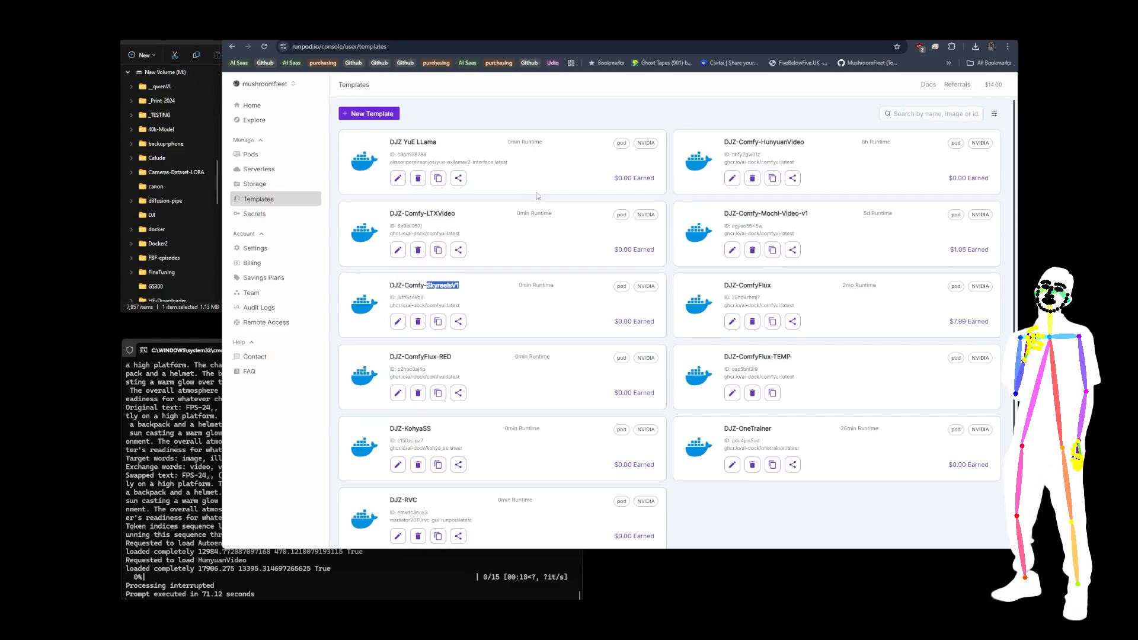
{"action": "mouse_move", "coordinate": [557, 193]}
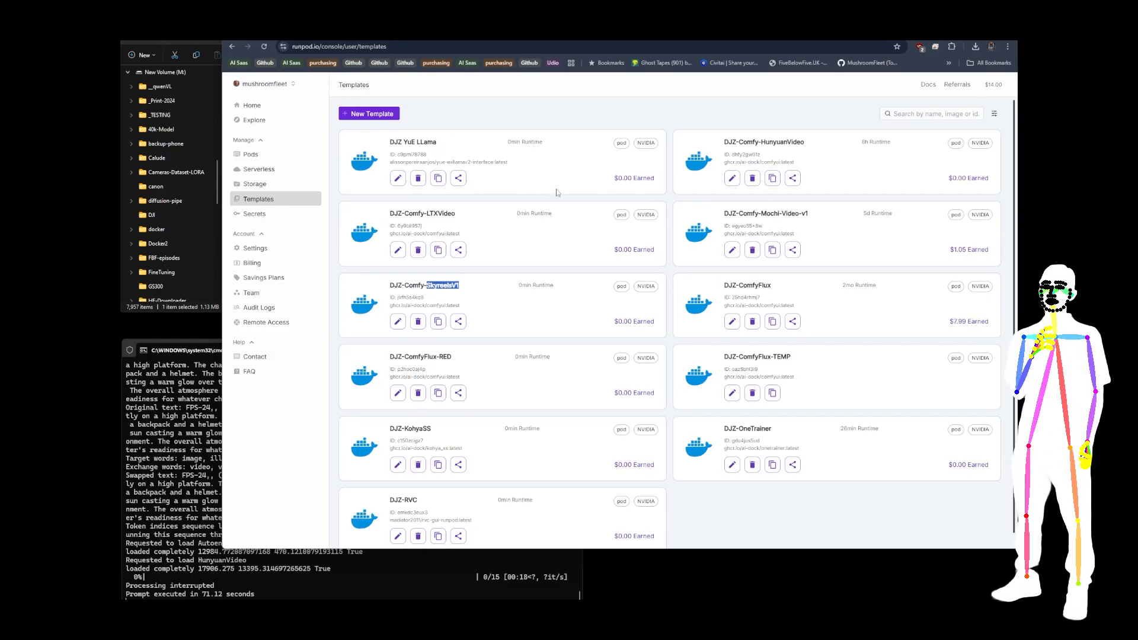
{"action": "left_click", "coordinate": [337, 46]}
{"action": "type", "text": "github"}
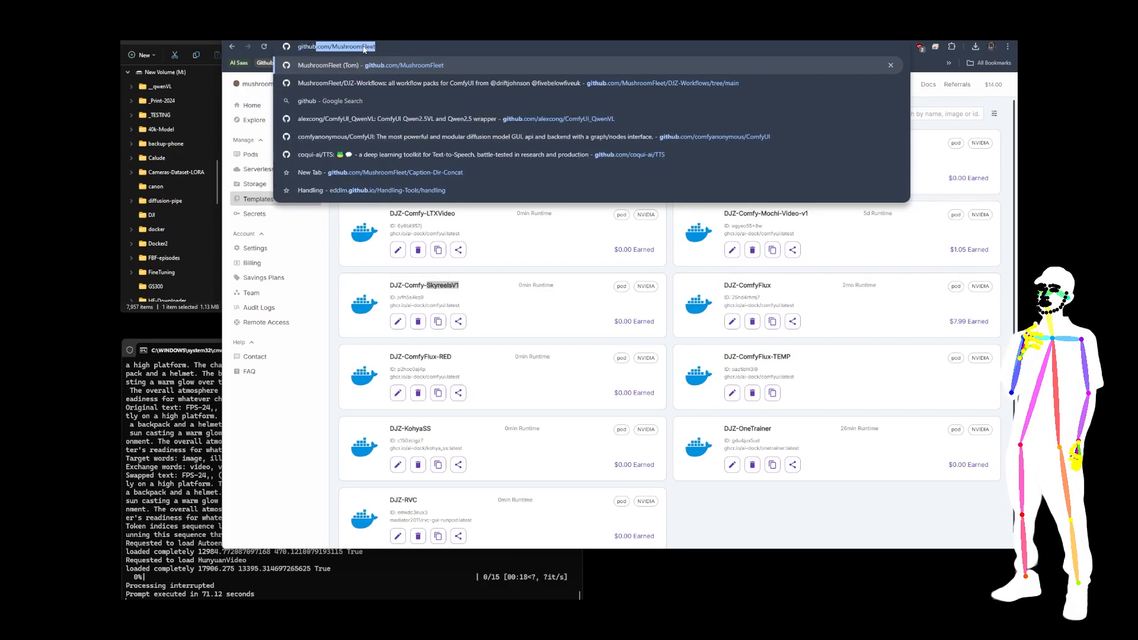
{"action": "left_click", "coordinate": [371, 65]}
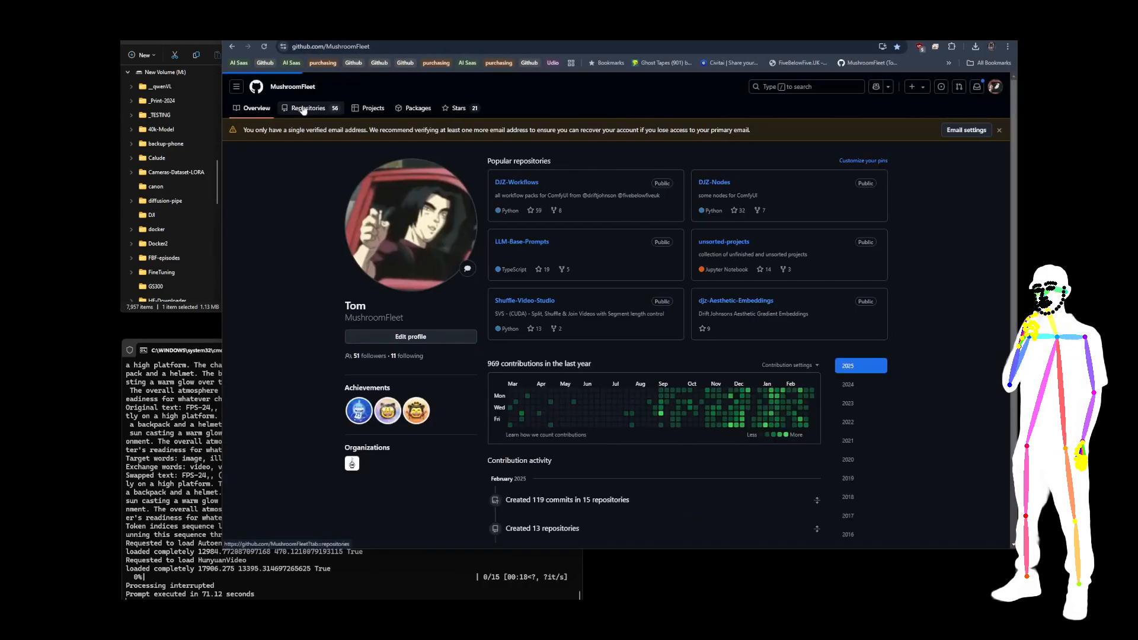
{"action": "left_click", "coordinate": [308, 107]}
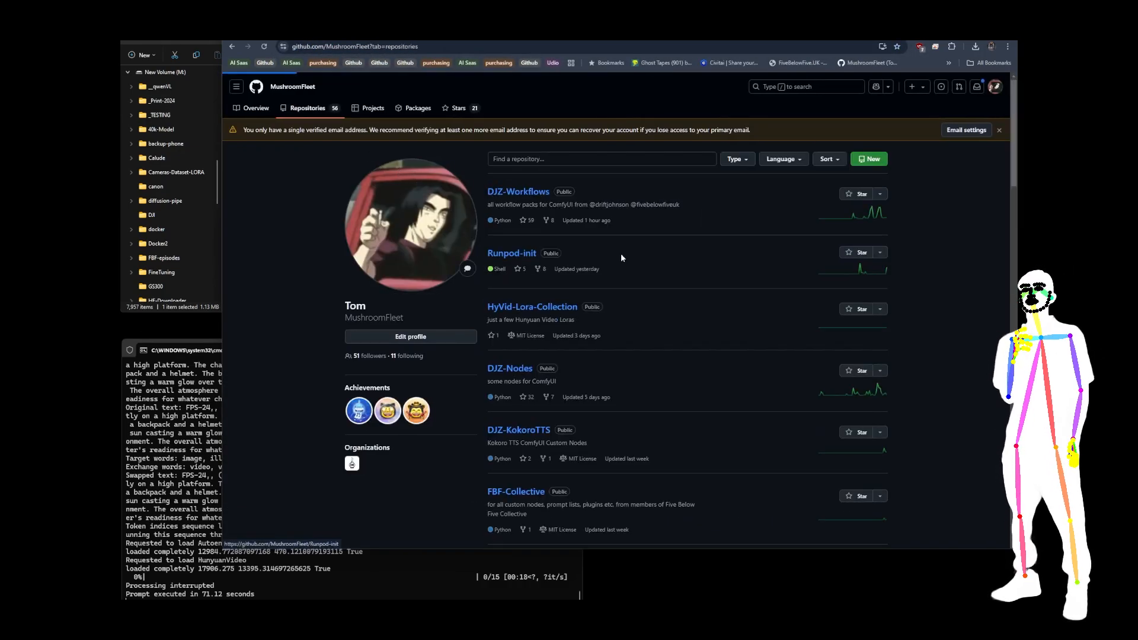
{"action": "left_click", "coordinate": [512, 252]}
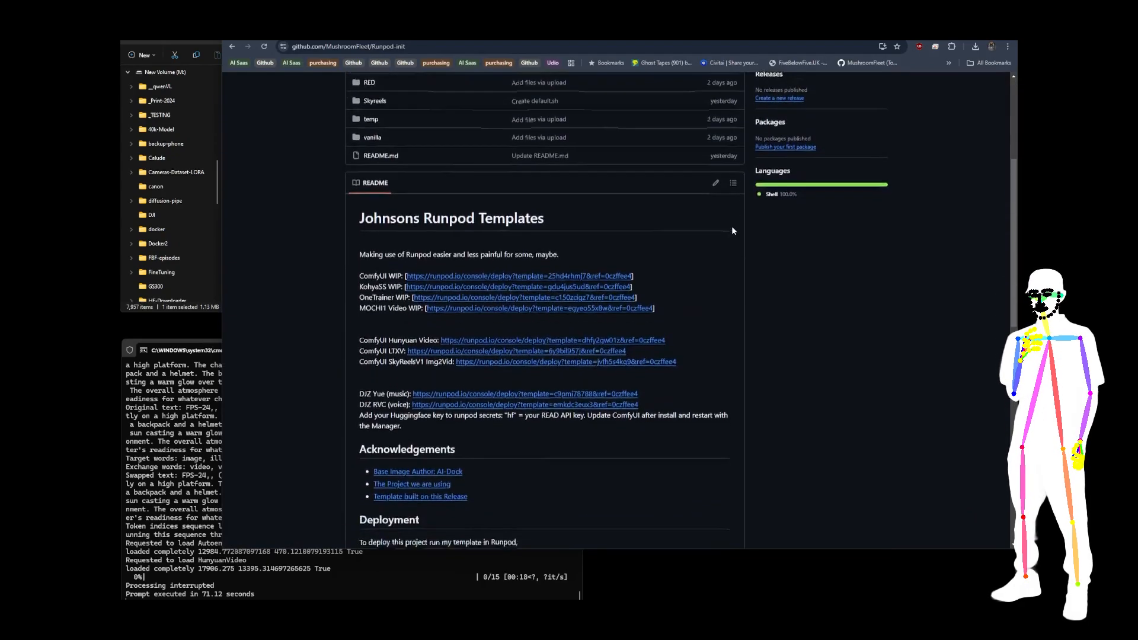
{"action": "scroll", "scroll_direction": "down", "scroll_amount": 3}
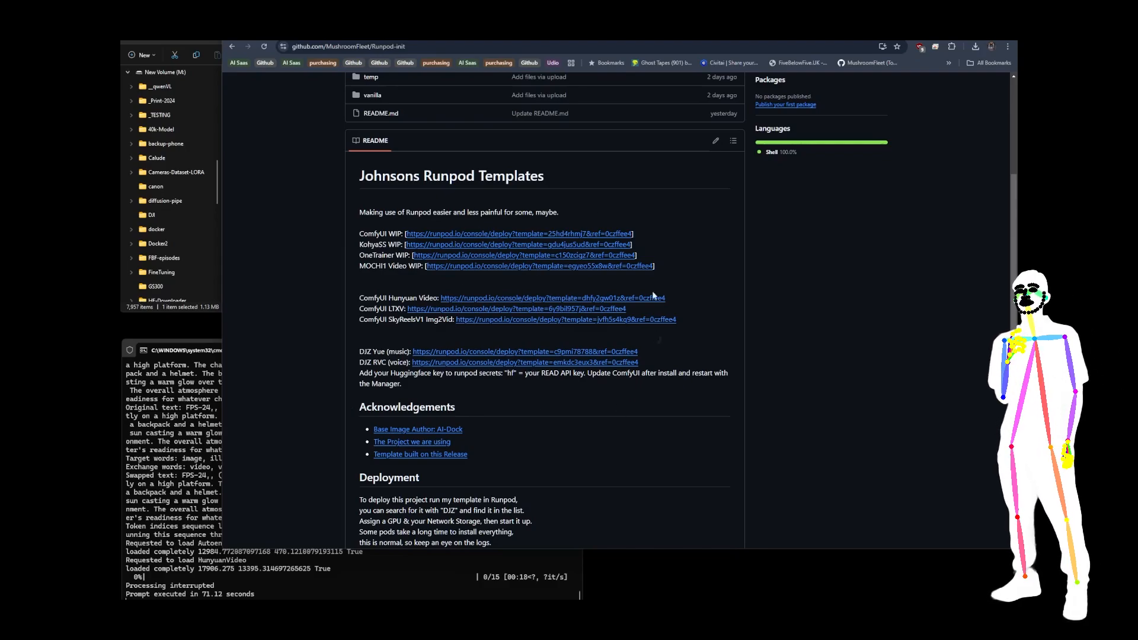
{"action": "scroll", "scroll_direction": "up", "scroll_amount": 3}
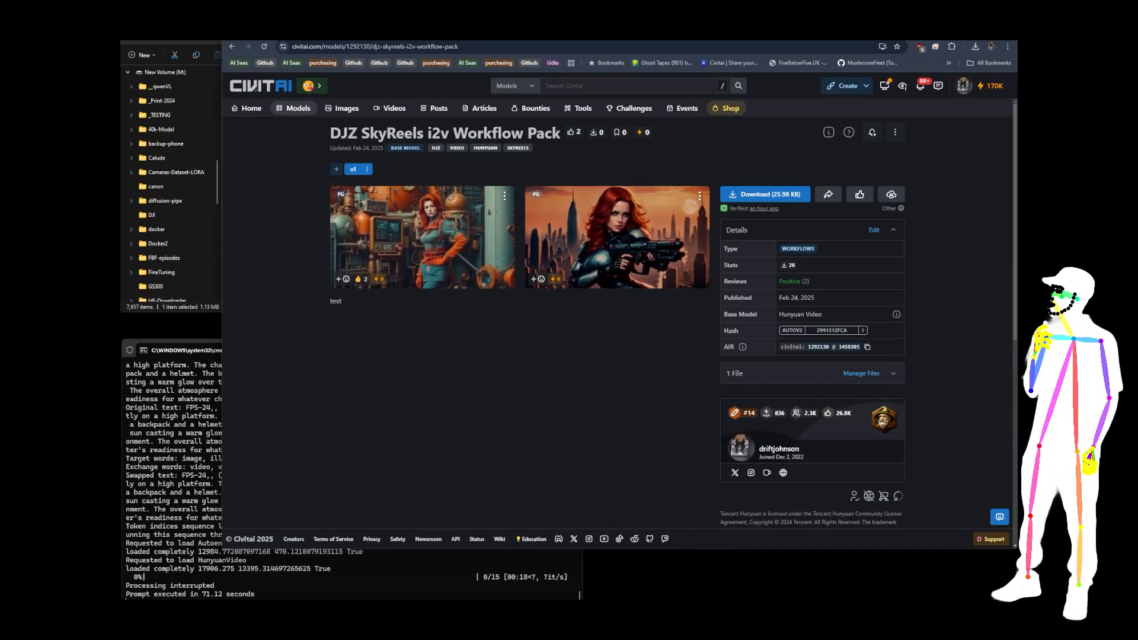
- Open driftjohnson's profile Models list from the SkyReels workflow pack page
{"action": "left_click", "coordinate": [778, 449]}
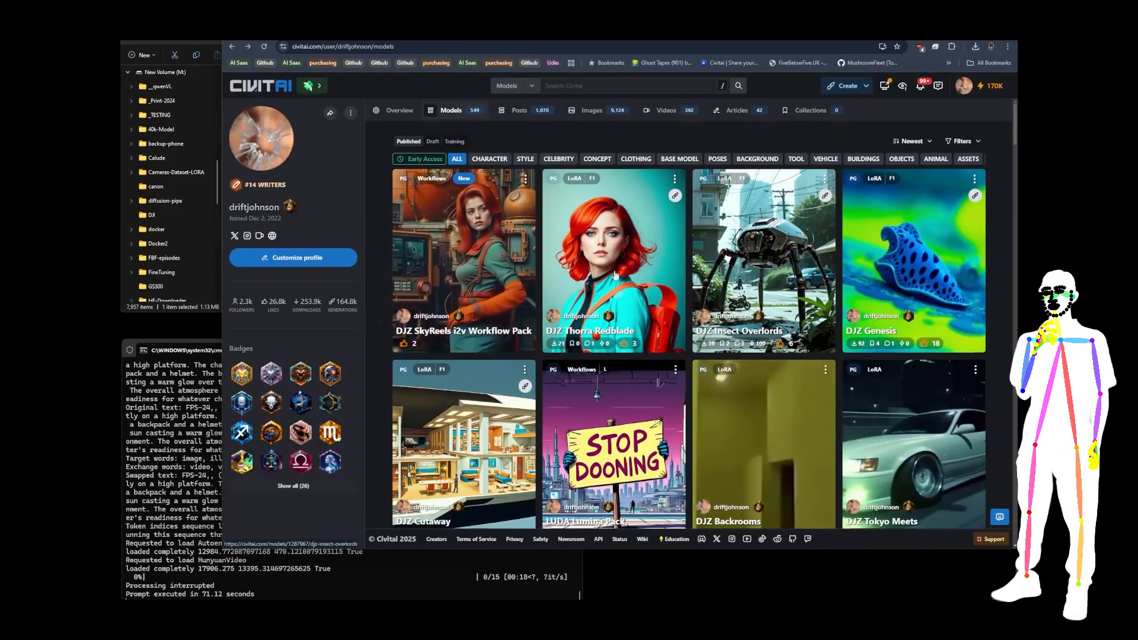